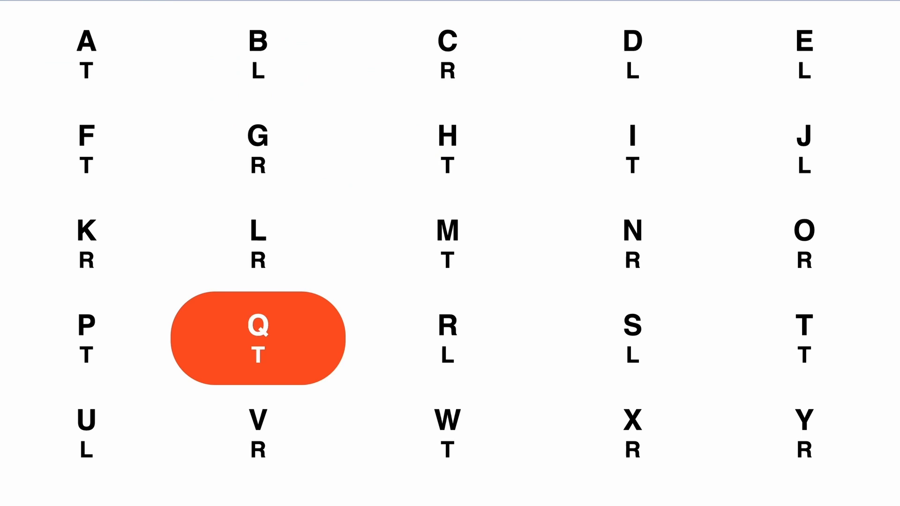
# Advance the Alphabet Game slides, moving the orange highlight from Q via F to E (action L).
pyautogui.click(86, 149)
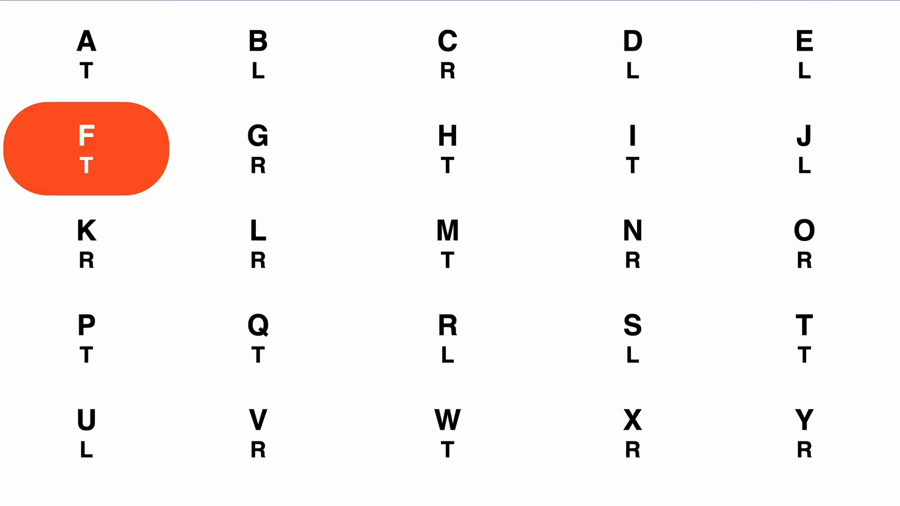
pyautogui.click(258, 244)
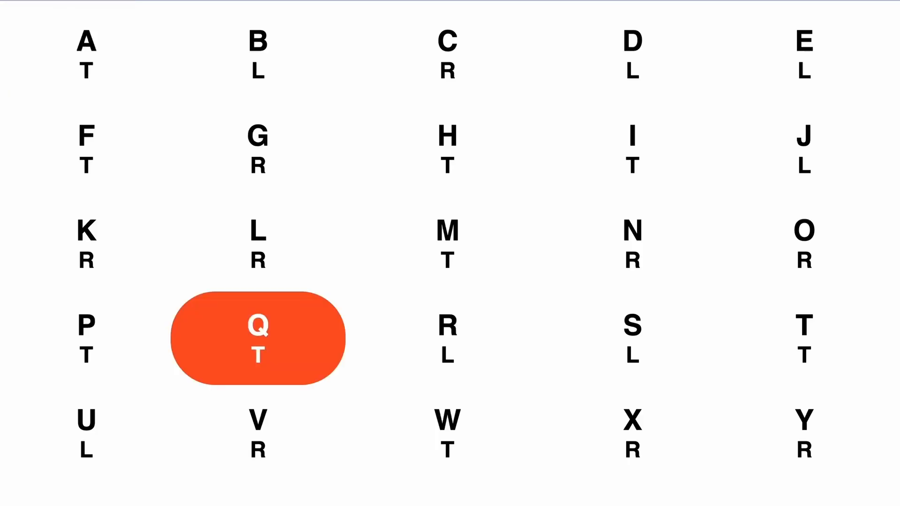
pyautogui.click(804, 51)
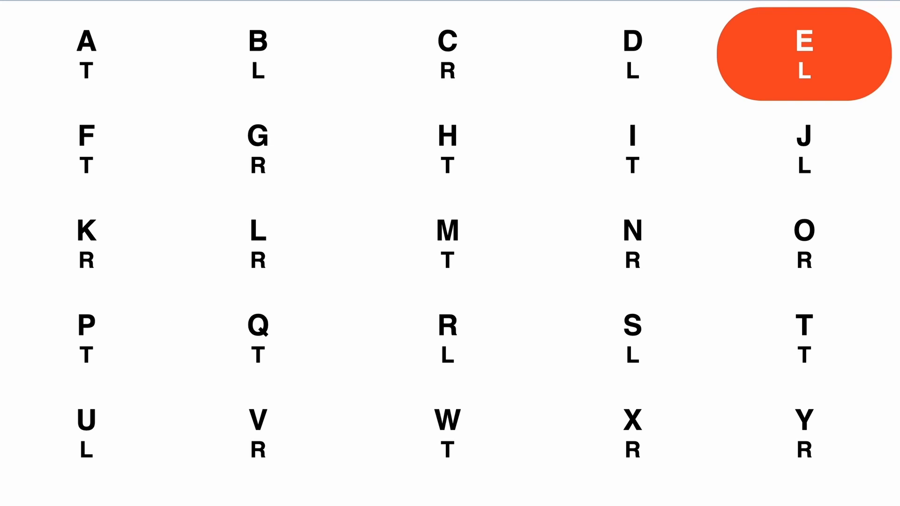